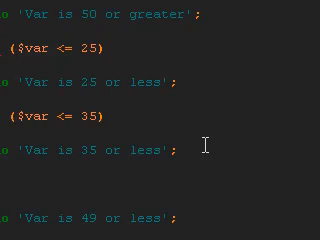
Write switch ($var) { above the if block and change rand(1,100) to rand(0,4)
scroll(down, 3)
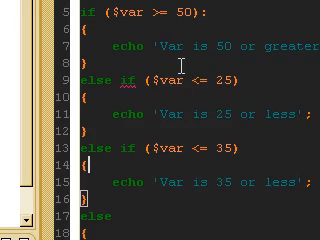
scroll(down, 3)
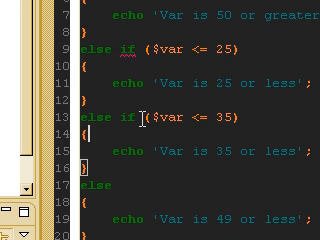
scroll(down, 3)
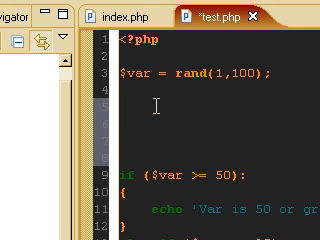
text(sw)
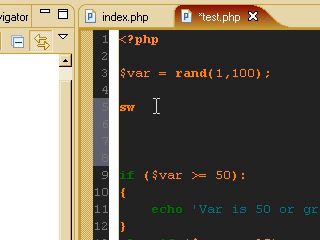
text(itch)
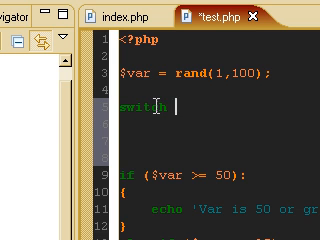
text(($)
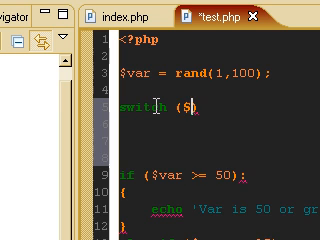
text(var)
click(208, 72)
text(4)
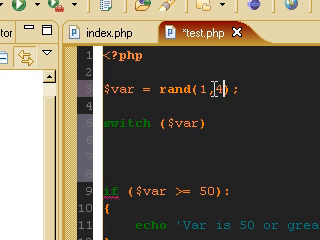
text(0)
click(210, 140)
text({)
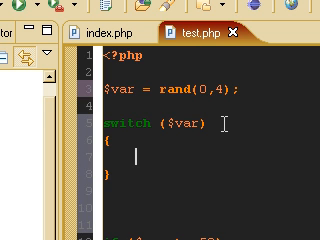
Inside the switch braces write case 0: echo 'Var is 0'; break;
scroll(down, 3)
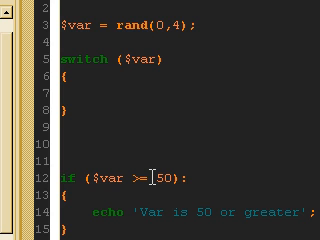
text(case)
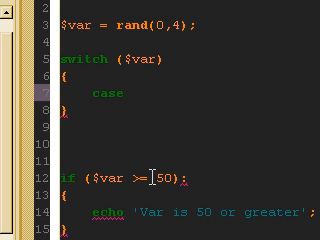
text(0)
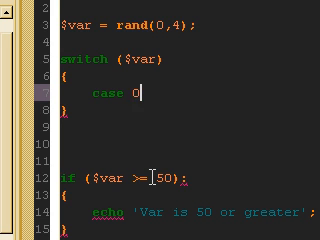
text(:)
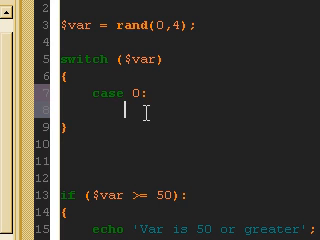
text(echo)
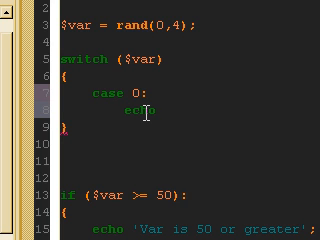
text('Var is 0';)
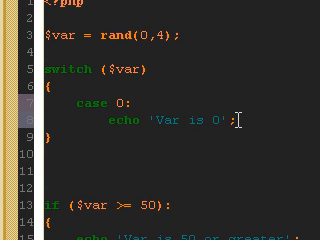
text(break;)
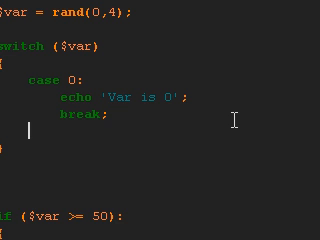
Below case 0 write case 1: echo 'Var is 1'; break;
text(case)
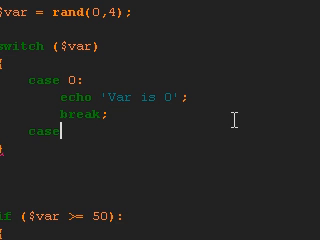
text(1:)
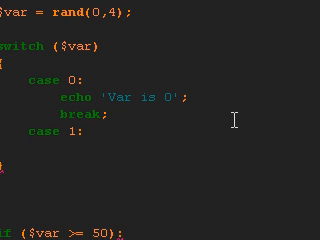
text(echo ')
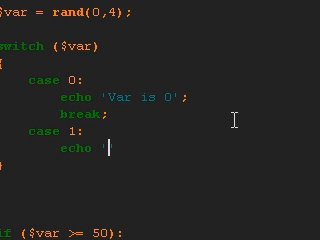
text(Var is 1';)
text(break;)
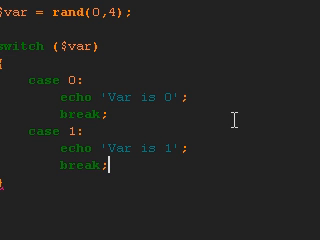
scroll(down, 3)
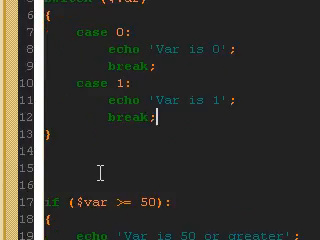
scroll(down, 3)
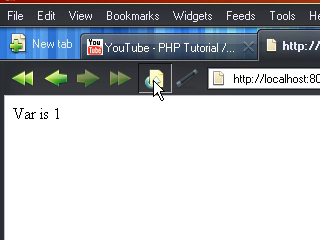
Reload the Opera test page three times, seeing the output alternate between Var is 0 and Var is 1
click(152, 76)
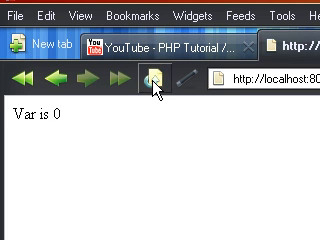
click(148, 76)
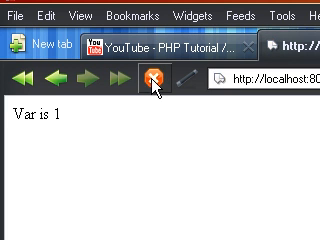
click(170, 80)
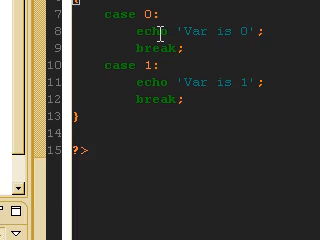
Below case 1 write case 2: and case 3: sharing echo 'Var is greater then 1'; break;
scroll(up, 3)
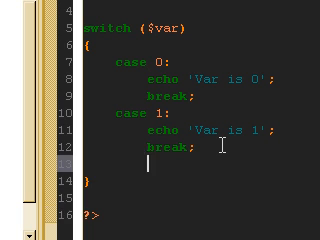
text(case)
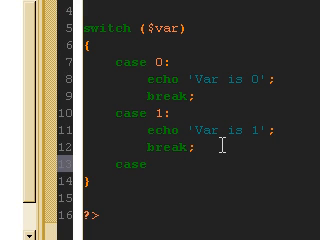
text(2:)
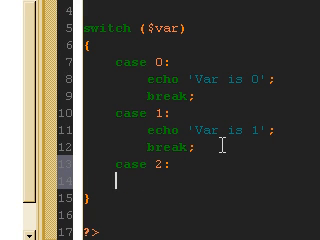
text(case 3:)
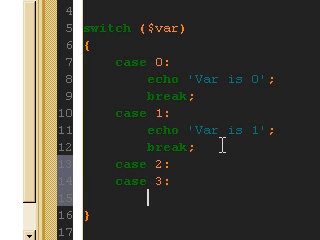
text(echo)
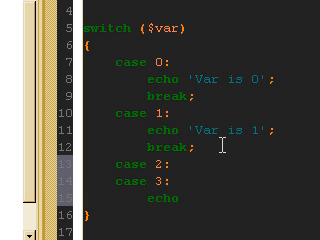
text('Var is greater t)
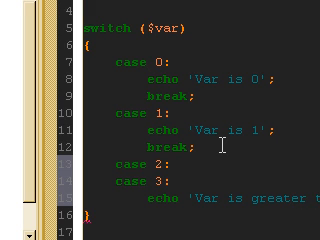
scroll(down, 3)
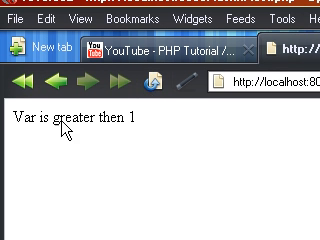
Reload localhost test.php in Firefox, which reads Var is greater then 1
click(152, 82)
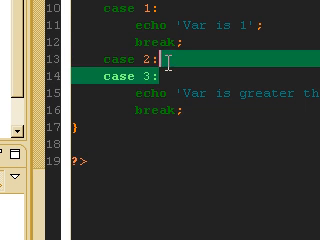
After case 3's break write case 4: echo 'Var is 4'; break;
key(Return)
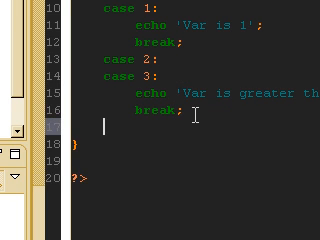
text(va)
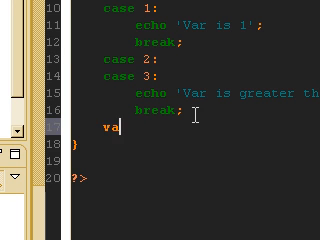
text(case)
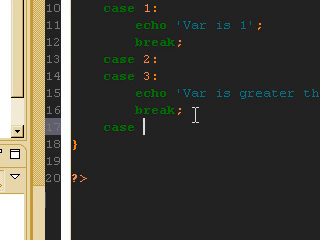
text(4;)
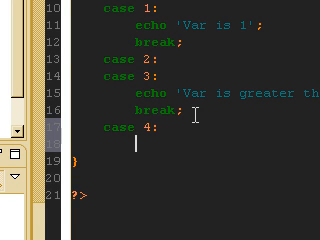
text(echo ')
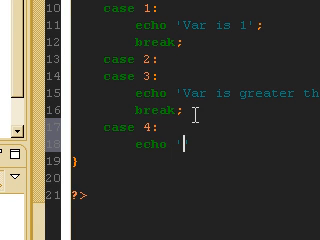
text(';)
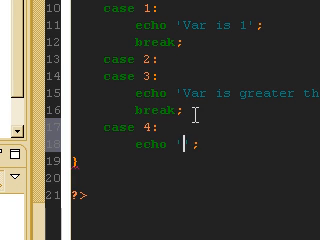
text(Var is)
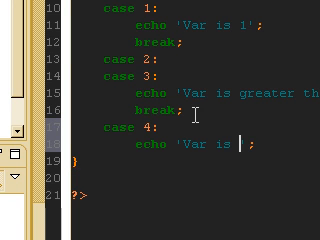
text(4)
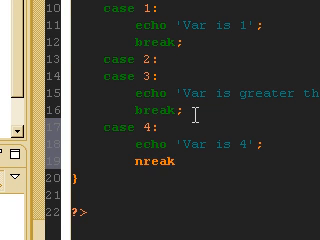
text(break)
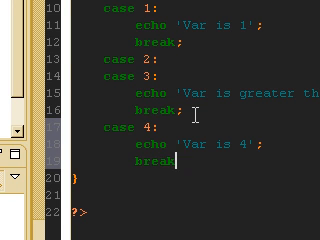
scroll(down, 3)
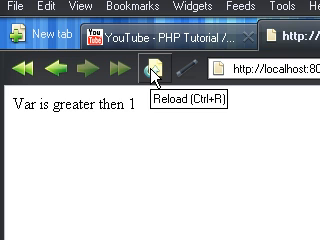
mouse_move(198, 168)
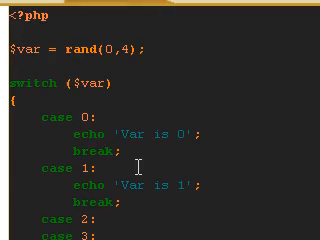
scroll(down, 3)
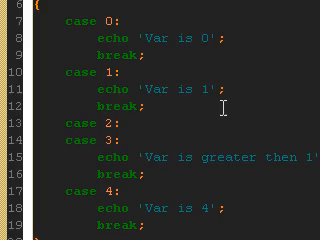
scroll(up, 3)
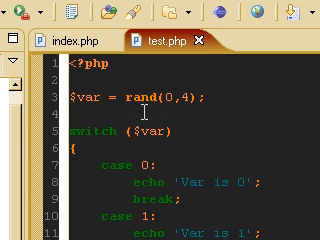
Add $foo = 'test'; under the $var assignment
text(fo)
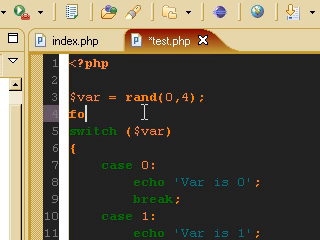
text($foo =)
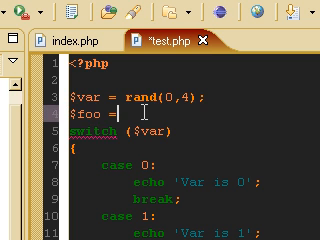
text('test';)
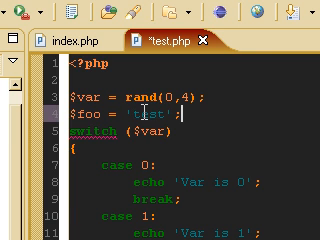
Replace cases 0–4 with a single case 'test': echo 'foo says test'; break;
scroll(down, 3)
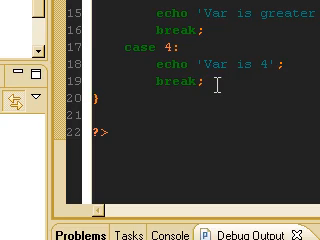
scroll(up, 3)
text(echo 'foo ';)
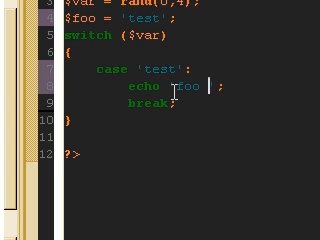
text(saysd test)
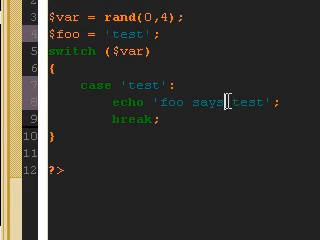
scroll(down, 3)
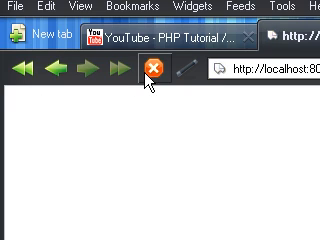
Reload the Firefox test page, then change switch ($var) to switch ($foo)
click(158, 66)
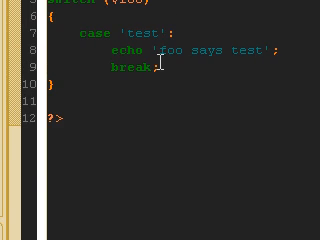
scroll(up, 3)
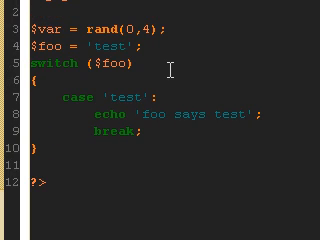